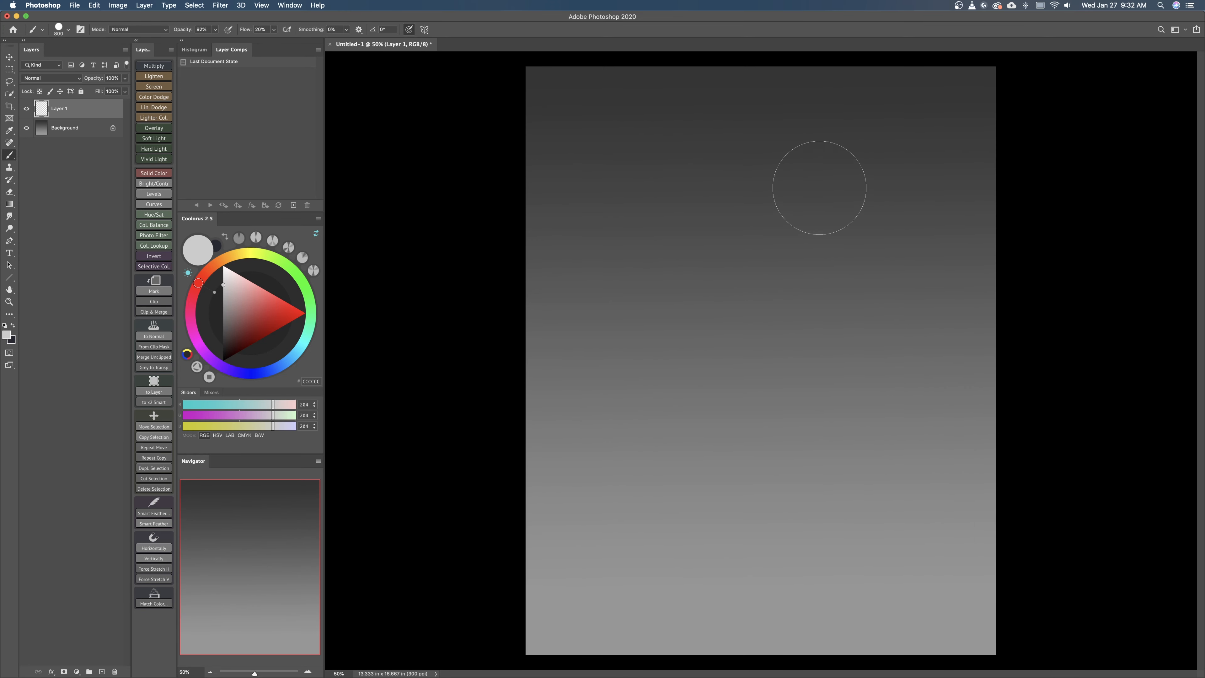
# - Lay down the first soft brush strokes roughing in the figure over the gradient
pyautogui.moveTo(818, 187); pyautogui.dragTo(873, 236)
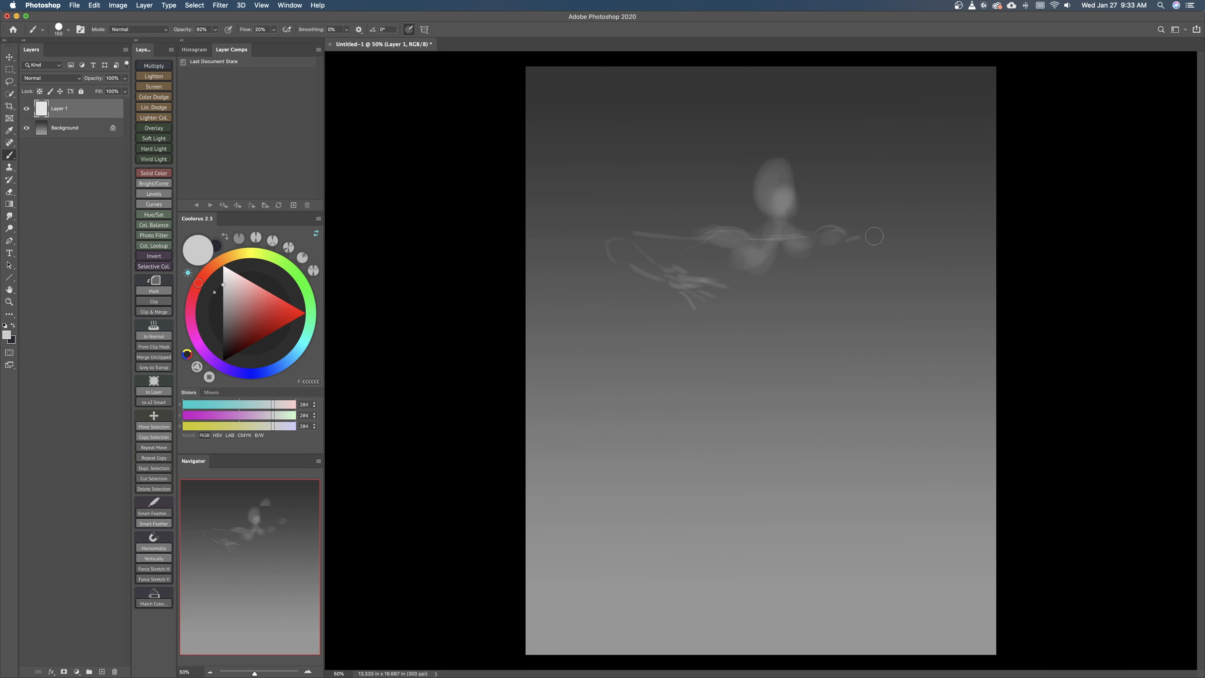
pyautogui.moveTo(873, 236); pyautogui.dragTo(821, 345)
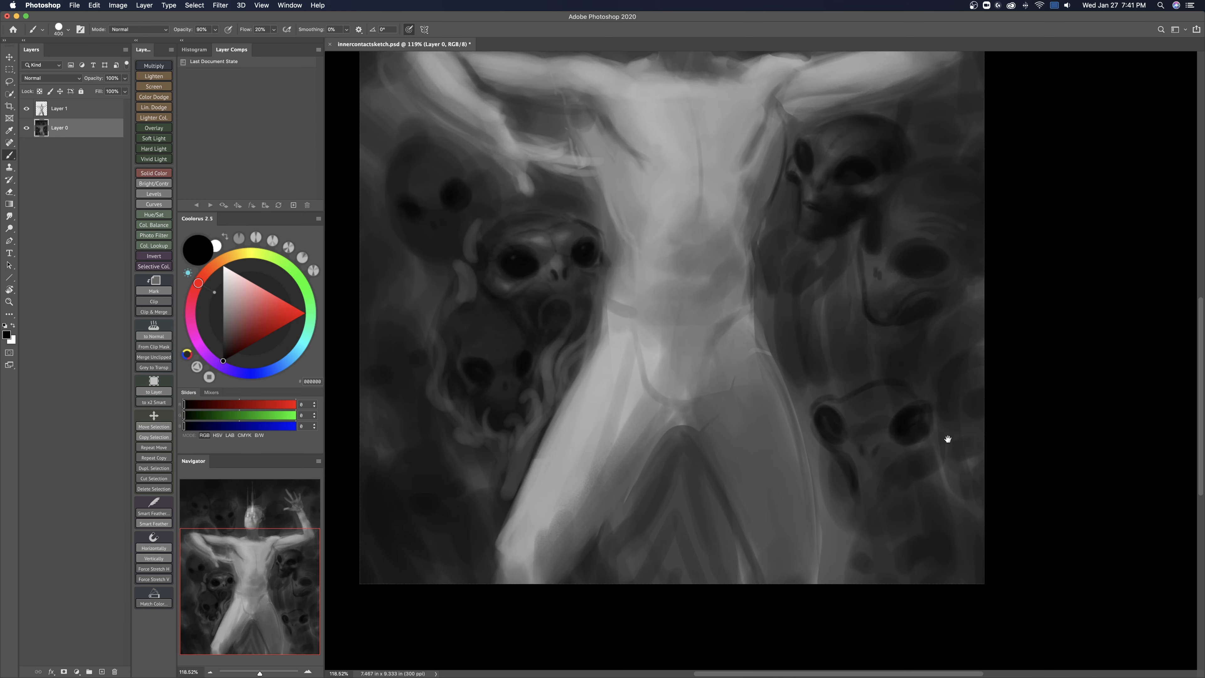
# - Set the brush blend mode back to Normal with a dark gray for shadows
pyautogui.click(139, 28)
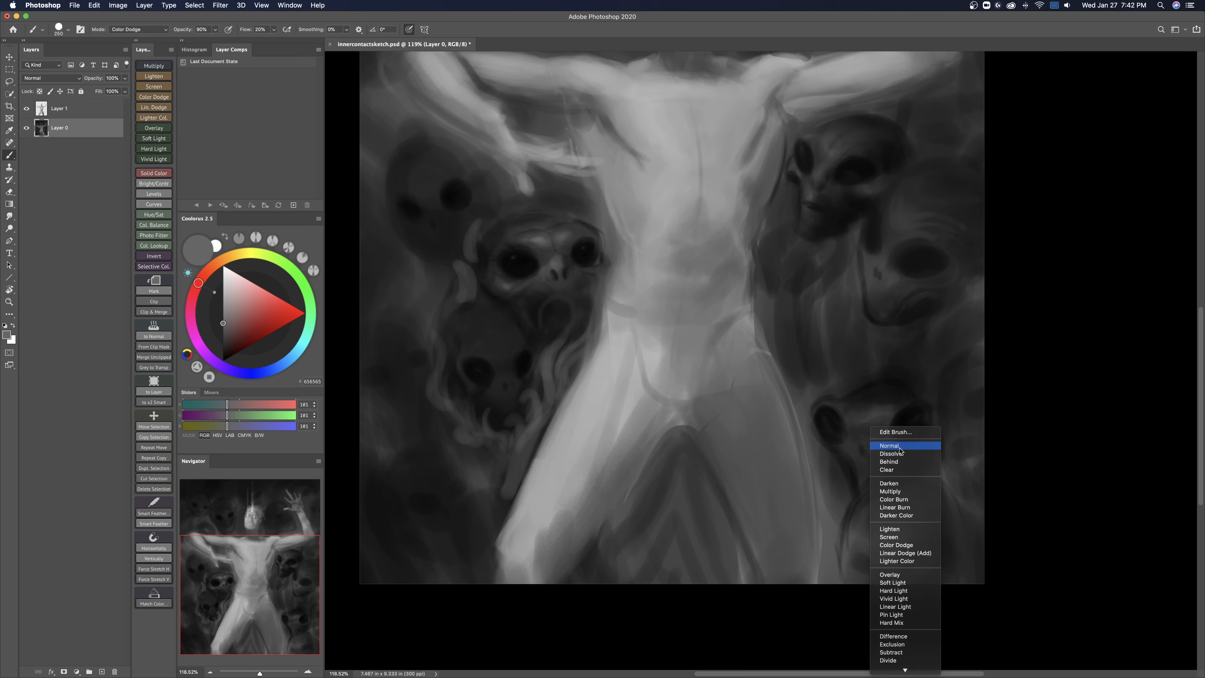
pyautogui.click(889, 445)
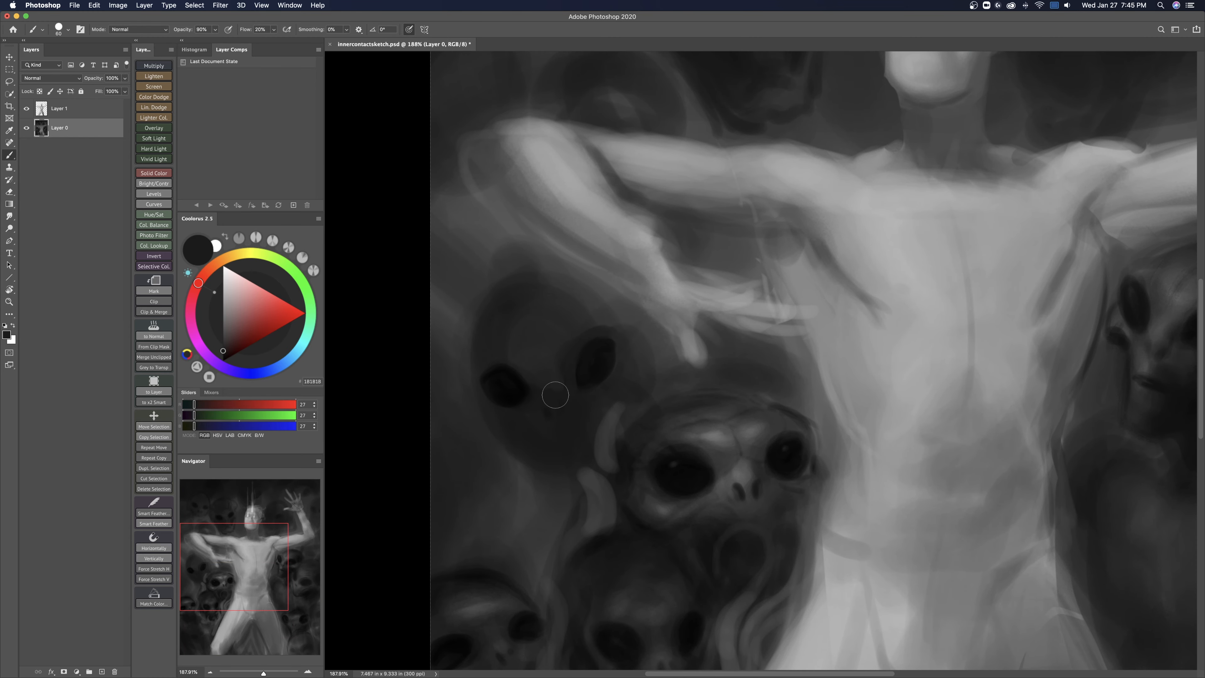
pyautogui.click(118, 5)
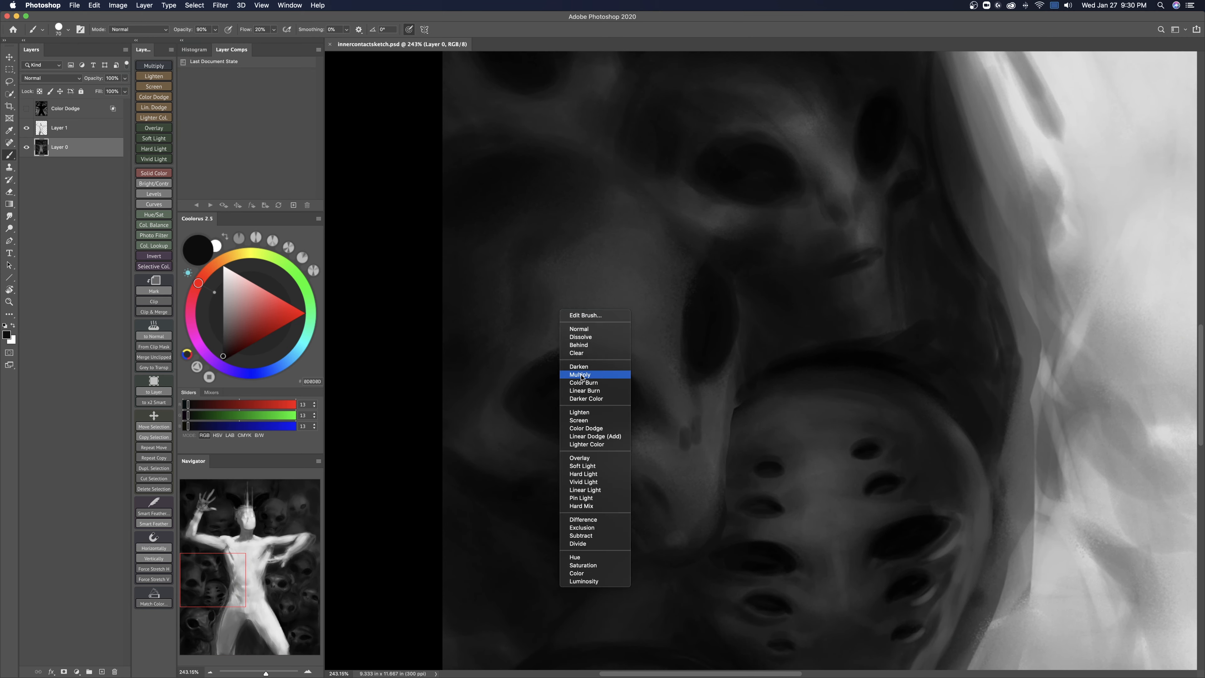
# - Switch the brush to Multiply blending to darken the alien faces
pyautogui.click(586, 428)
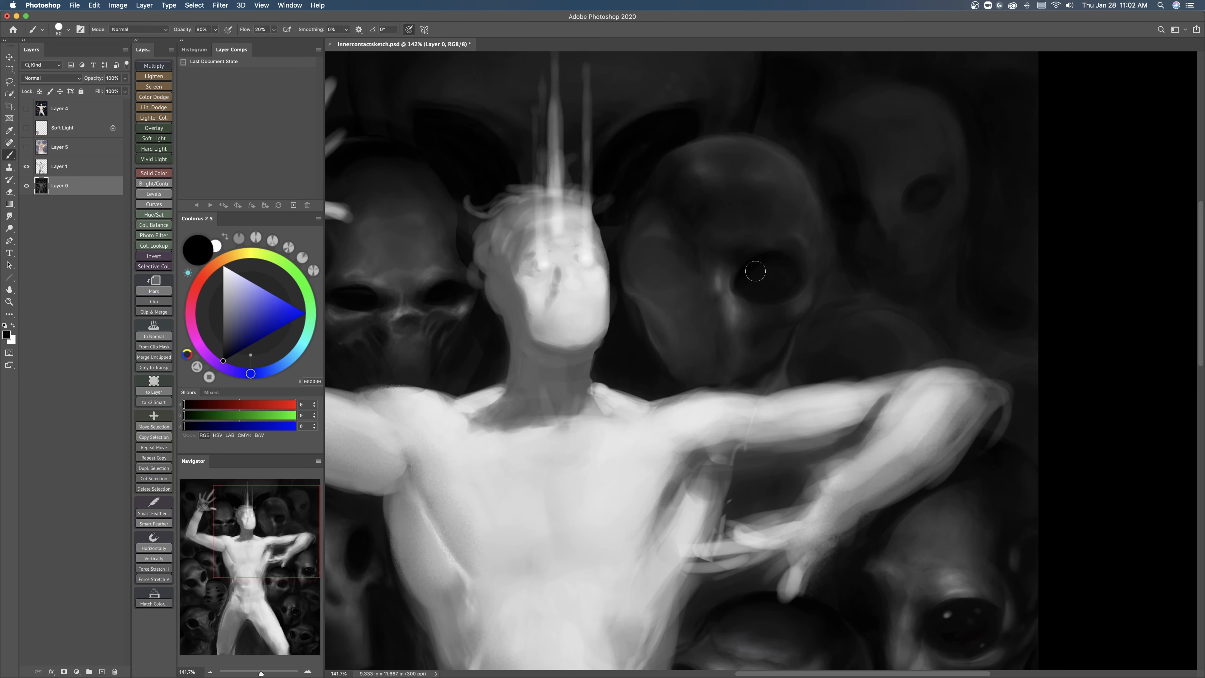
# - Paint two dark eye sockets on the alien face beside the figure's head
pyautogui.moveTo(756, 270); pyautogui.dragTo(657, 246)
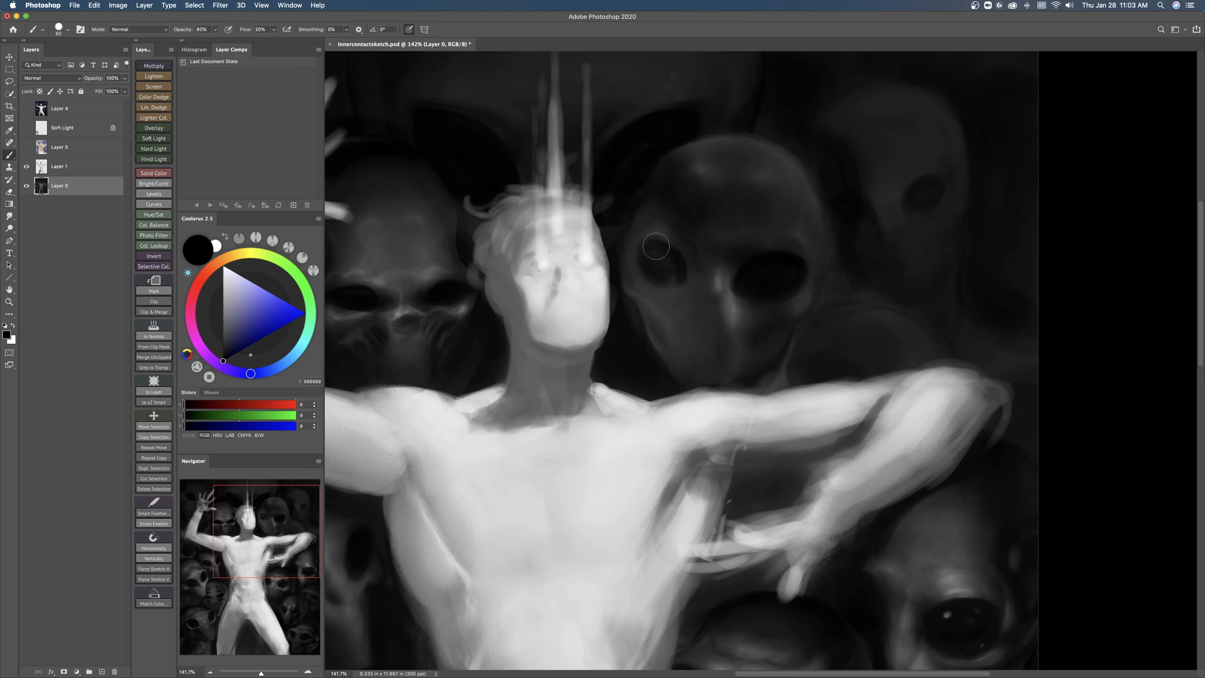
pyautogui.moveTo(643, 272)
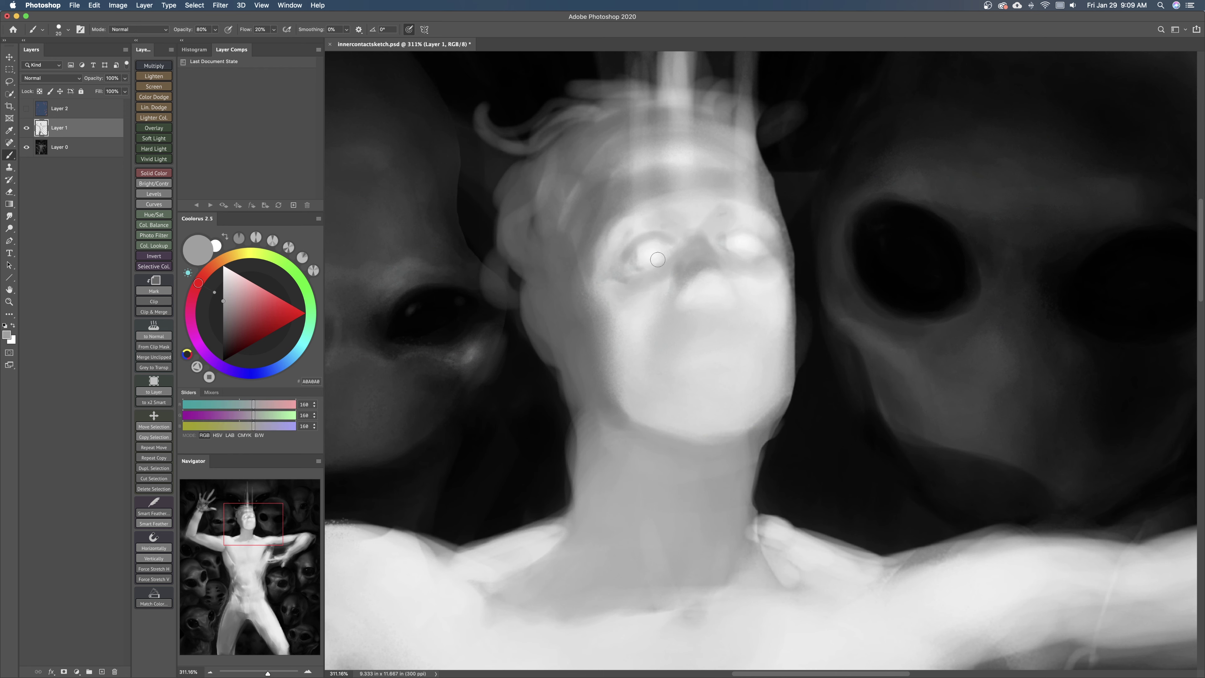
# - Brighten the figure's eyes and smooth the shading around the nose and chin
pyautogui.moveTo(657, 260); pyautogui.dragTo(753, 260)
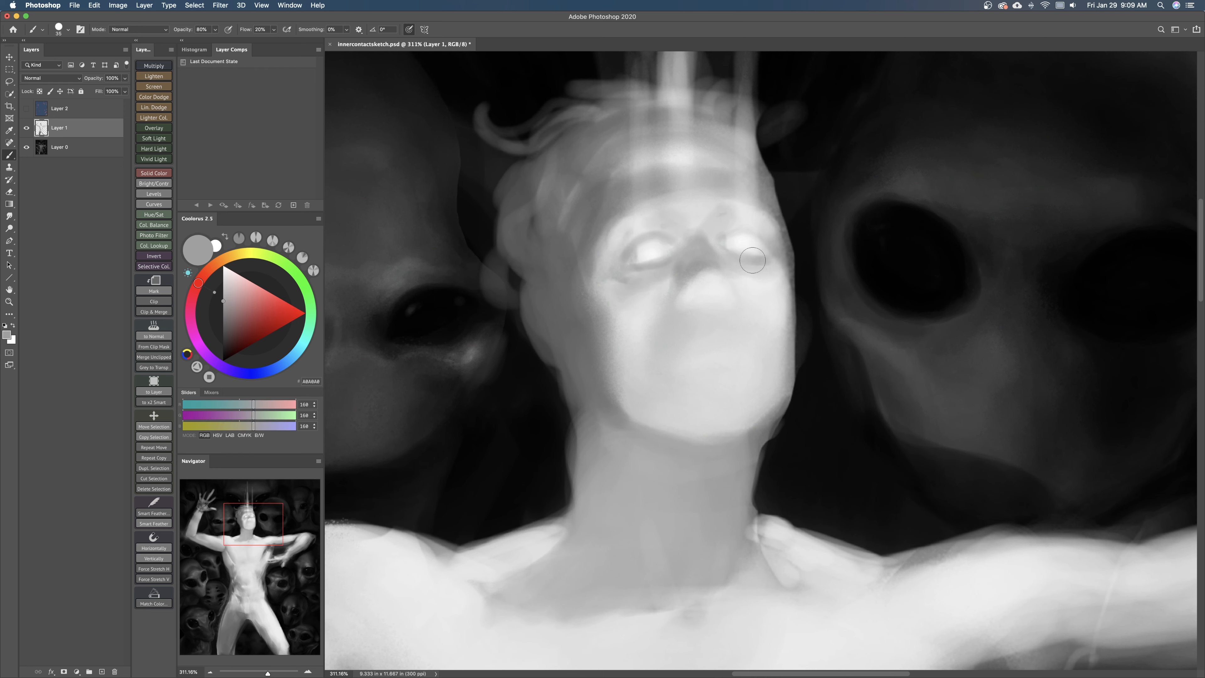
pyautogui.moveTo(753, 260); pyautogui.dragTo(718, 200)
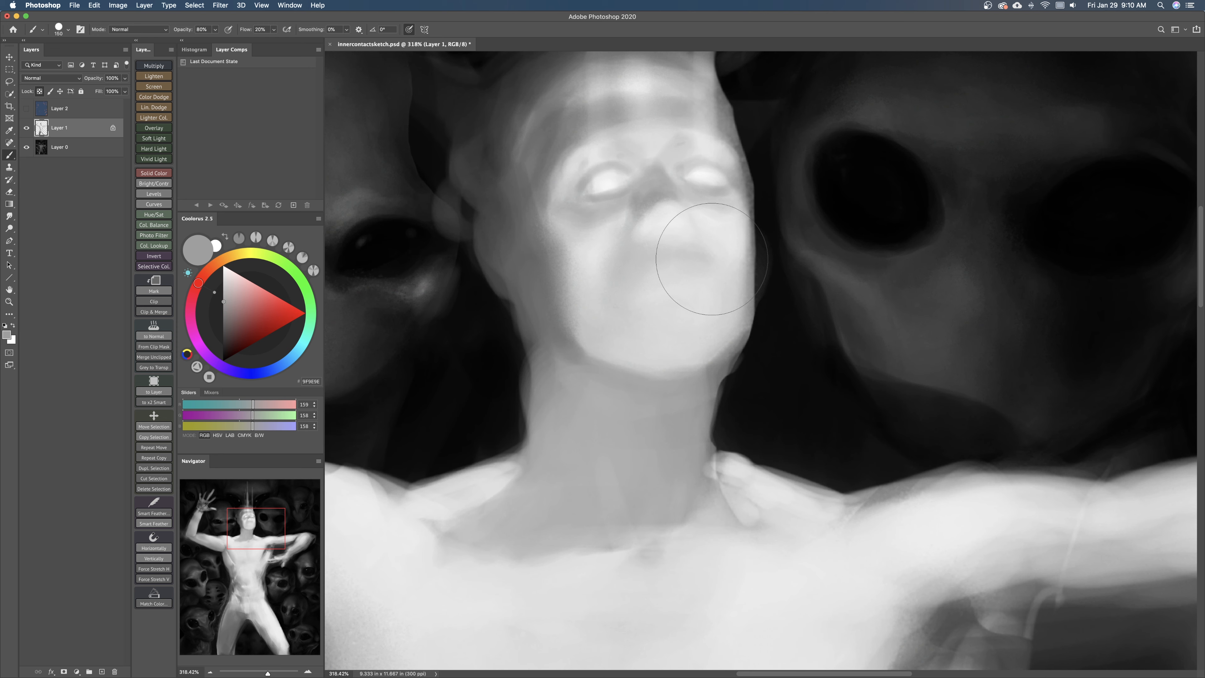
pyautogui.moveTo(711, 257); pyautogui.dragTo(726, 223)
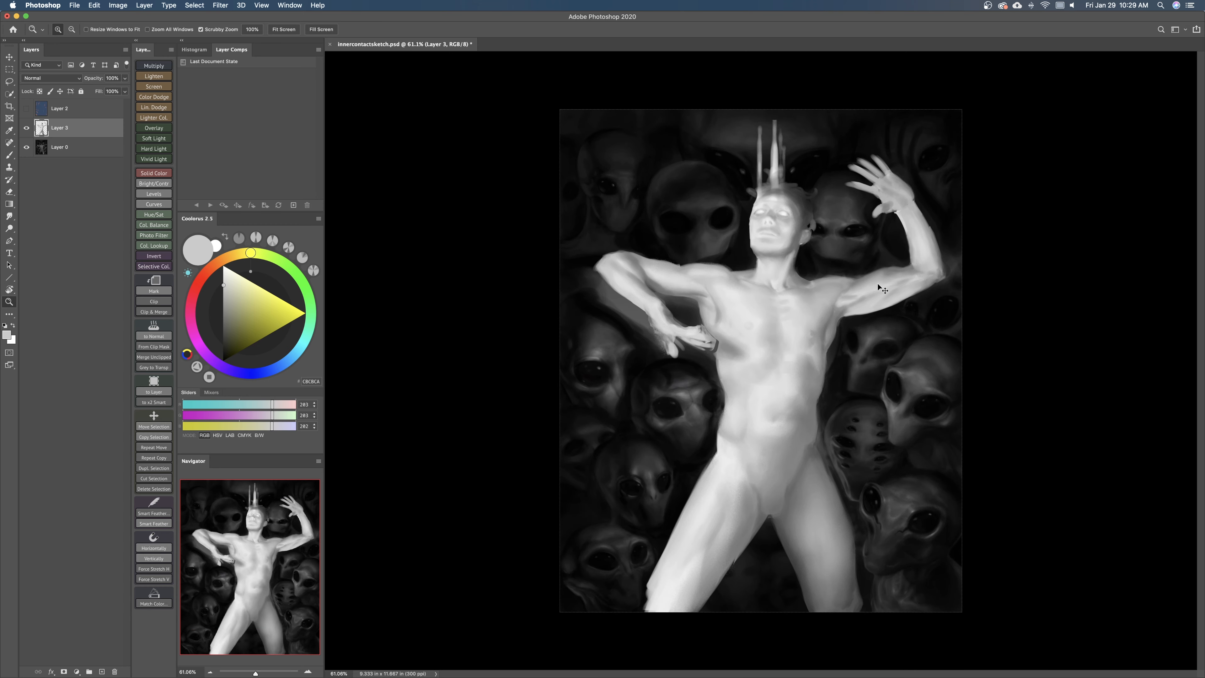
pyautogui.moveTo(881, 290)
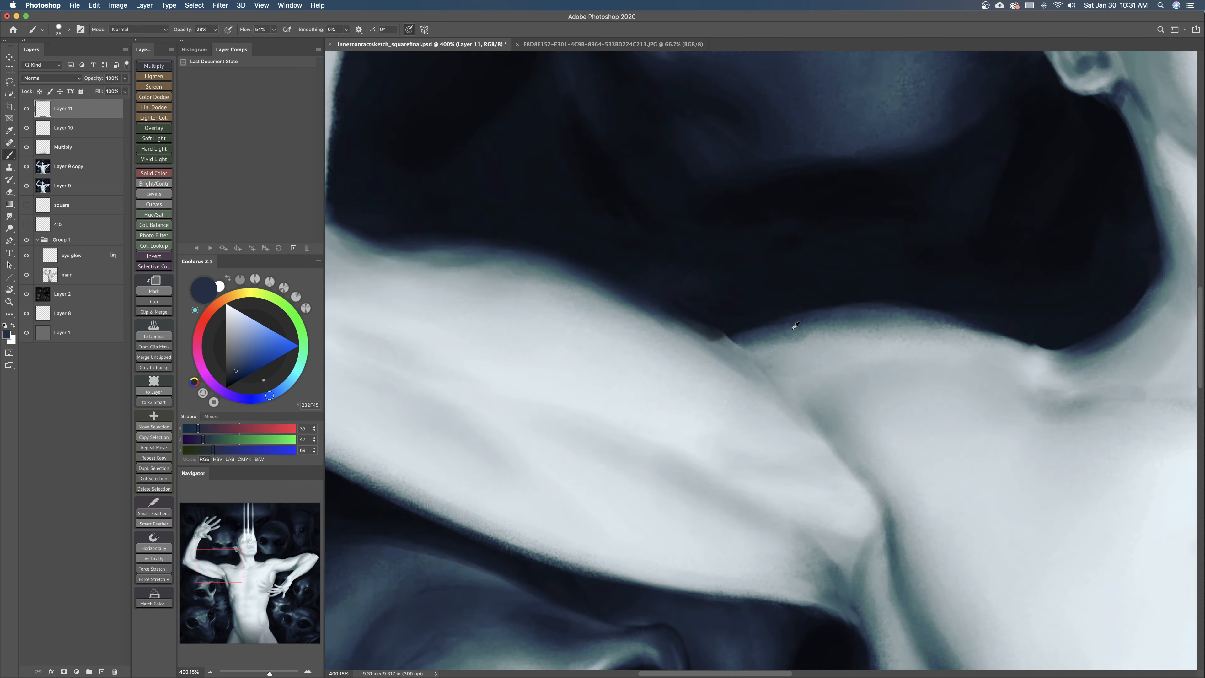
# - Refine the shoulder crease shading, then review the finished painting full screen
pyautogui.moveTo(795, 324); pyautogui.dragTo(723, 347)
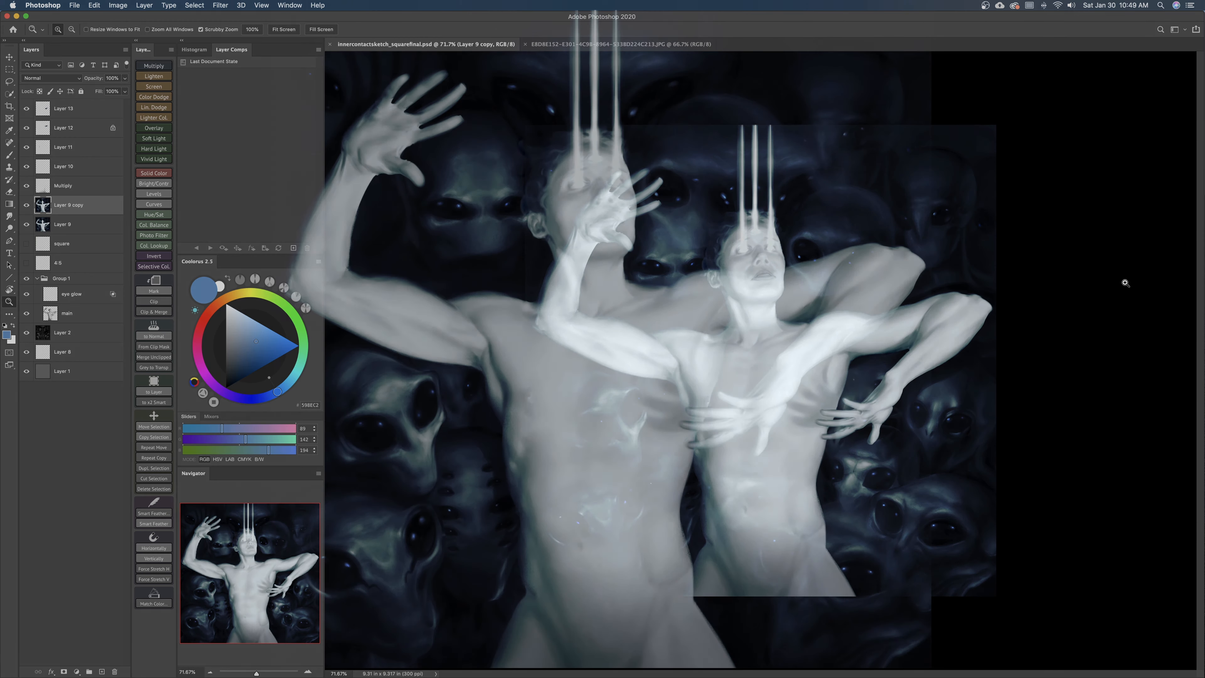
pyautogui.press('f')
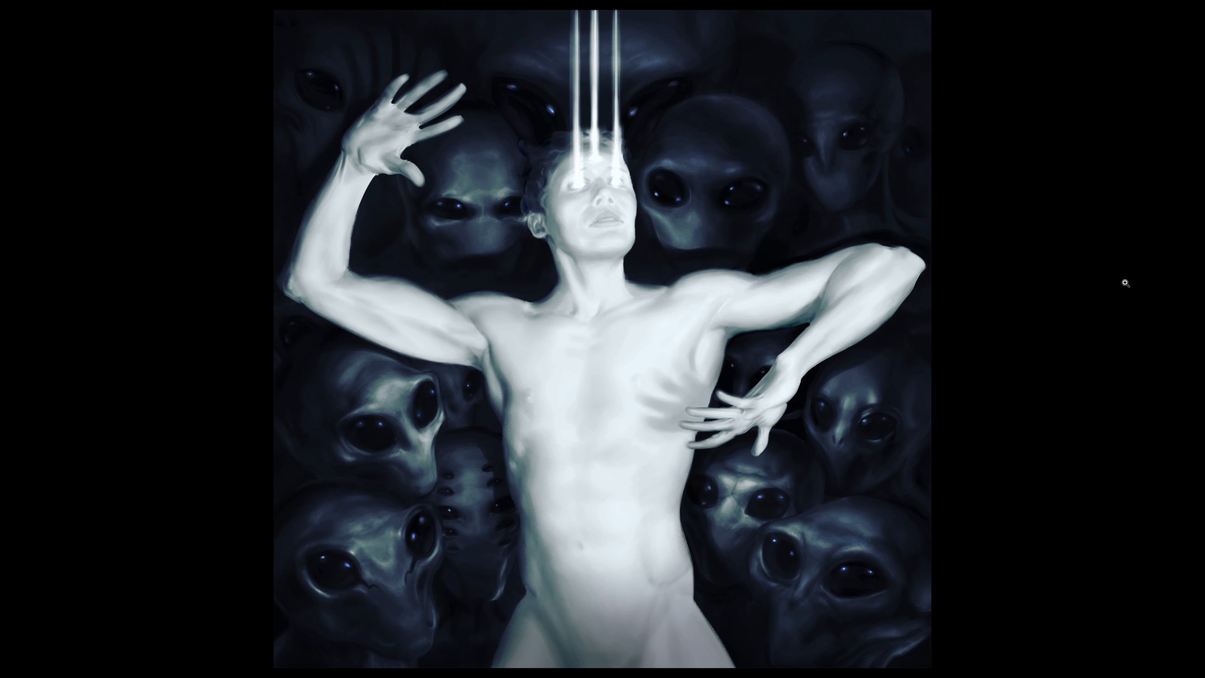